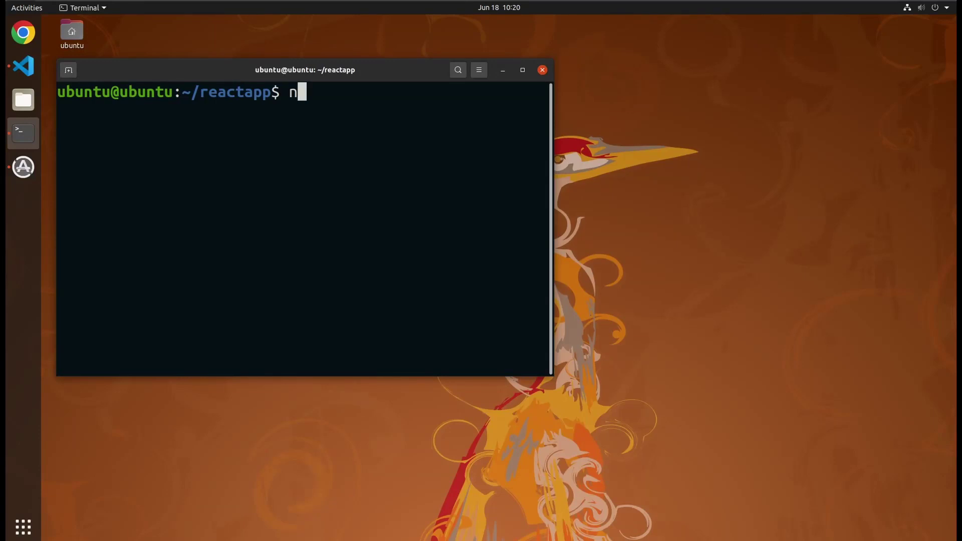
Run npm start to launch the React development server on localhost:3000
key(Return)
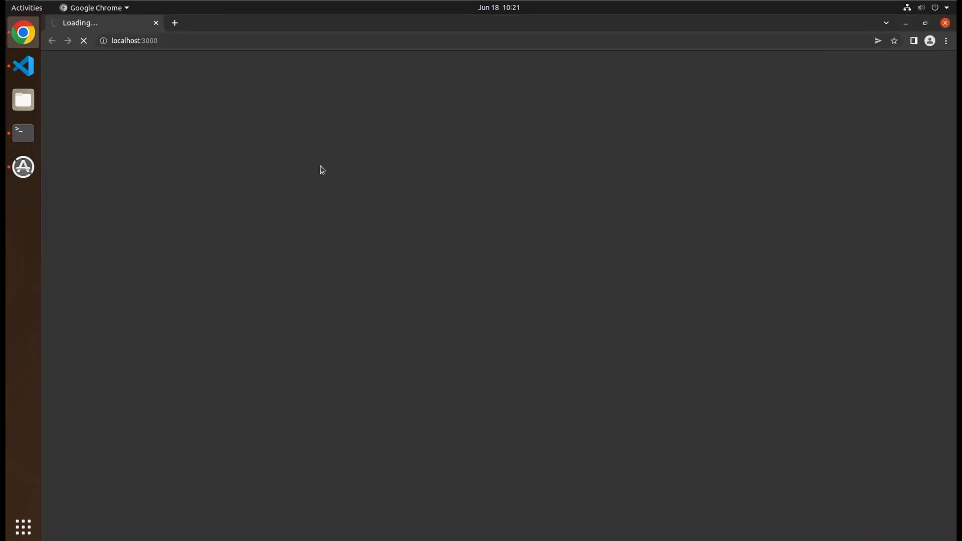
mouse_move(275, 58)
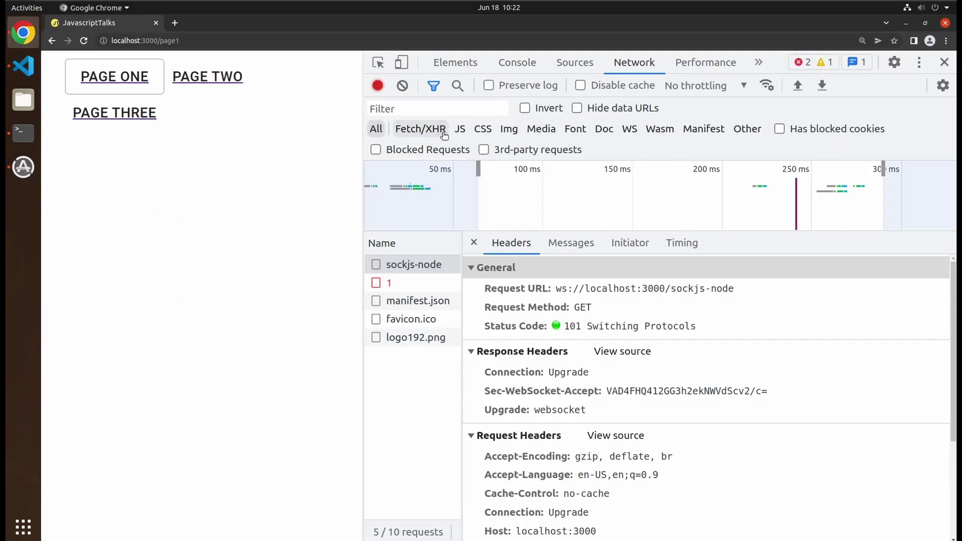
Filter Network requests to JS and read through the bundle.js webpack response code
click(460, 129)
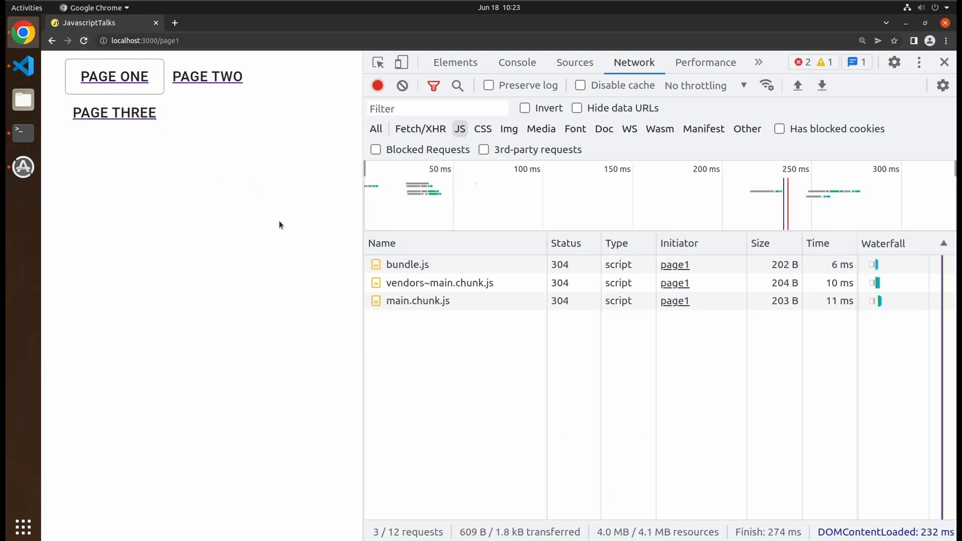
click(408, 263)
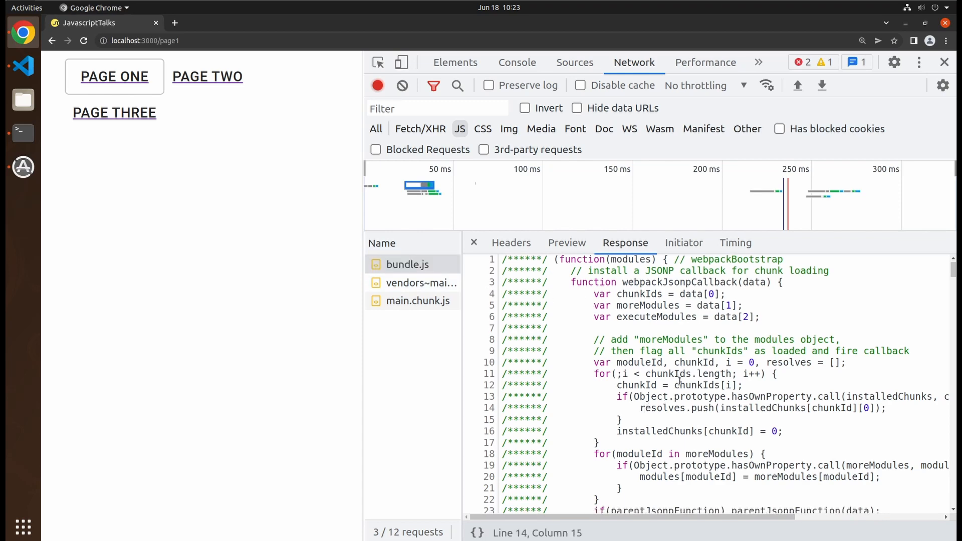
scroll(down, 3)
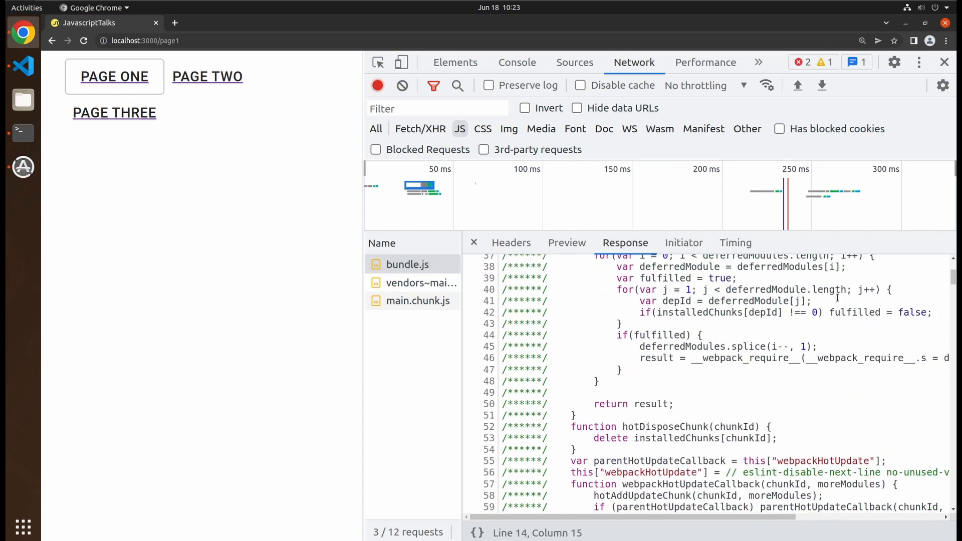
scroll(down, 3)
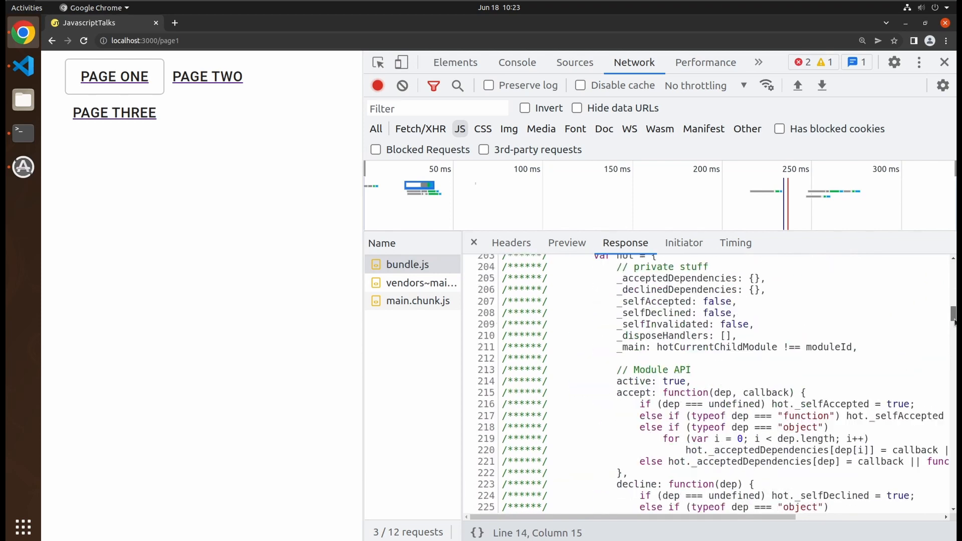
scroll(down, 3)
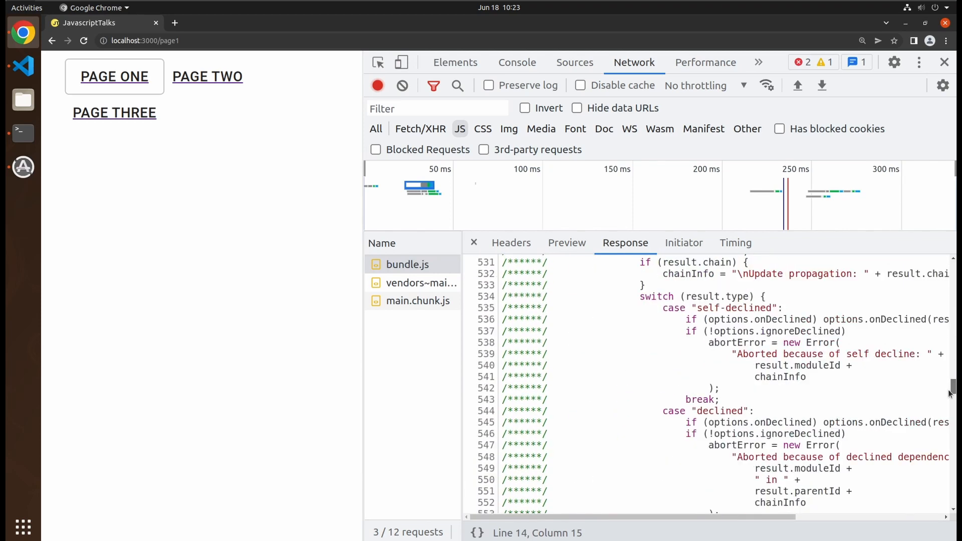
scroll(down, 3)
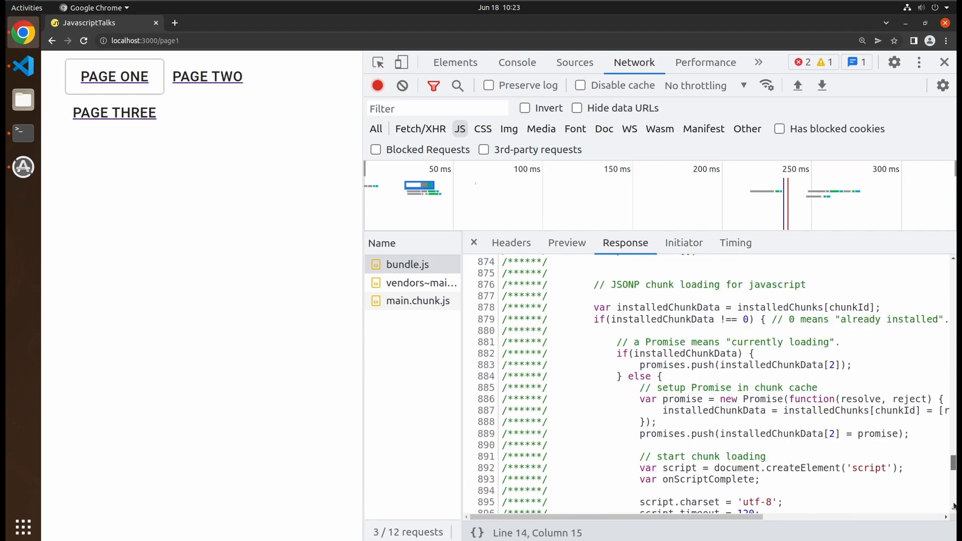
scroll(down, 3)
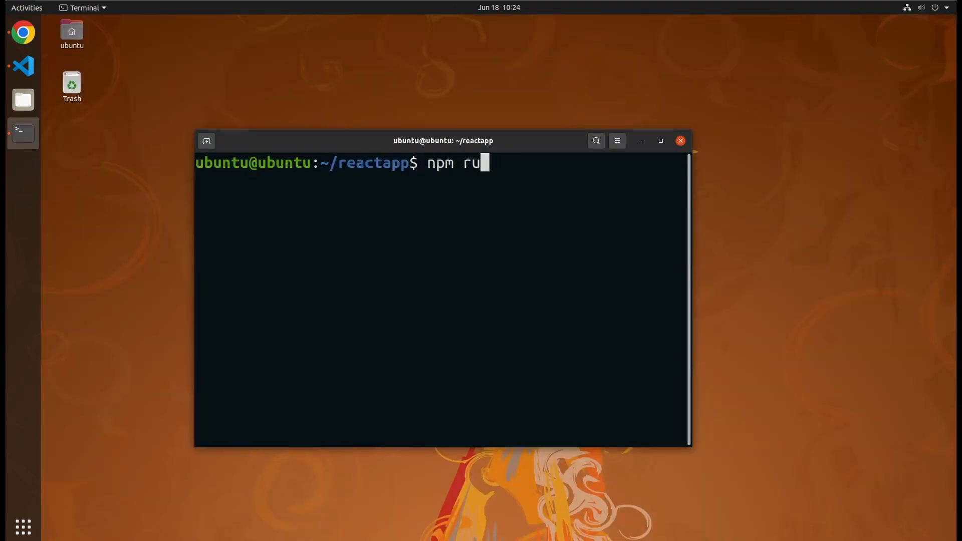
Run npm run build to create the optimized production build
text(n build)
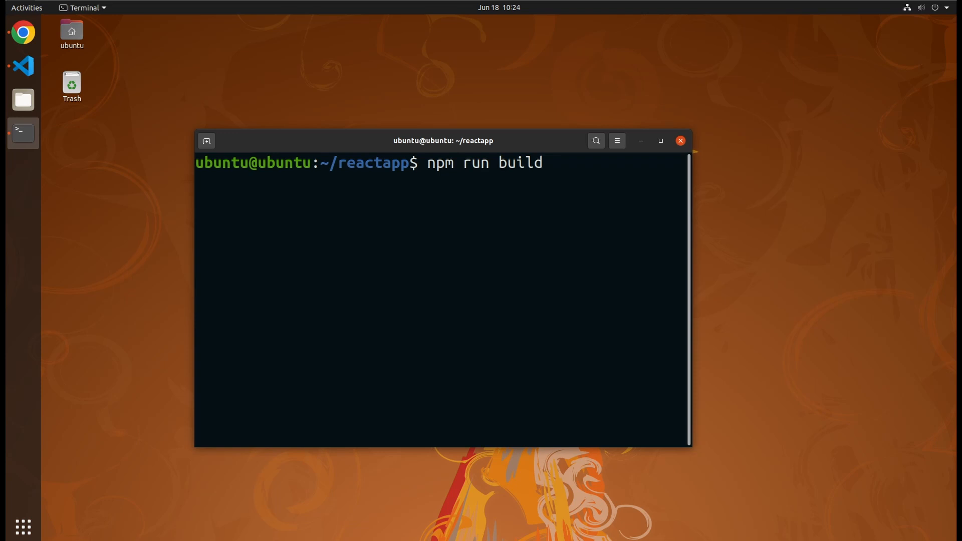
key(Return)
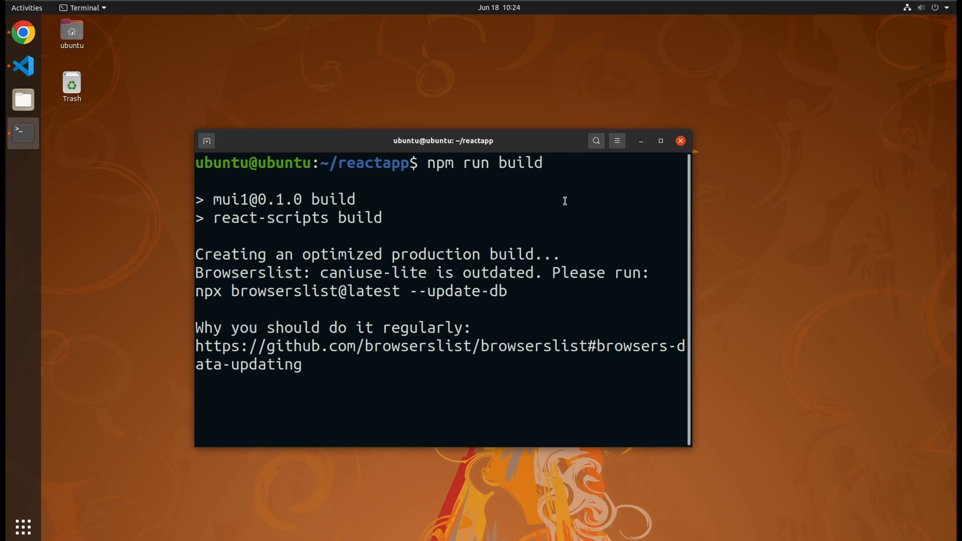
mouse_move(745, 310)
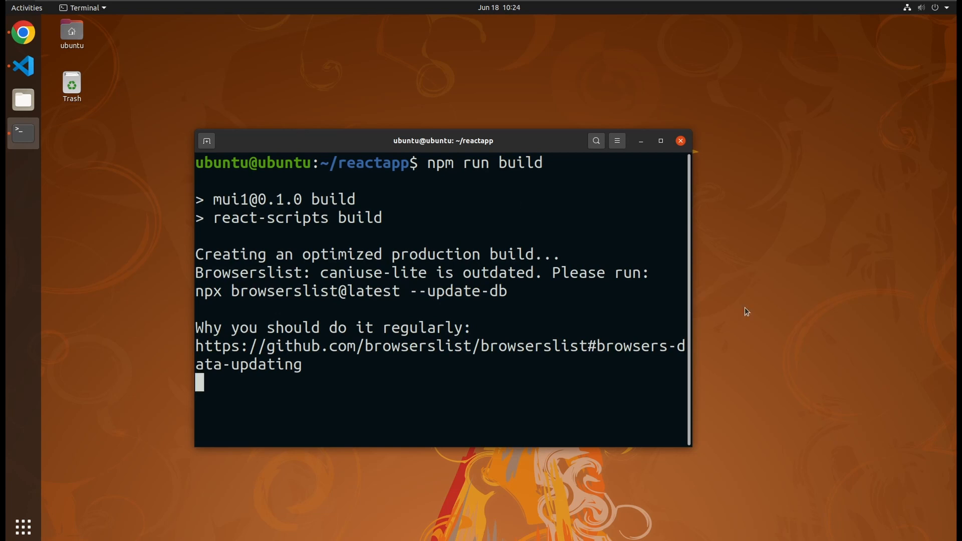
Browse the build folder past index.html into static/js with the hashed compiled chunks
click(23, 99)
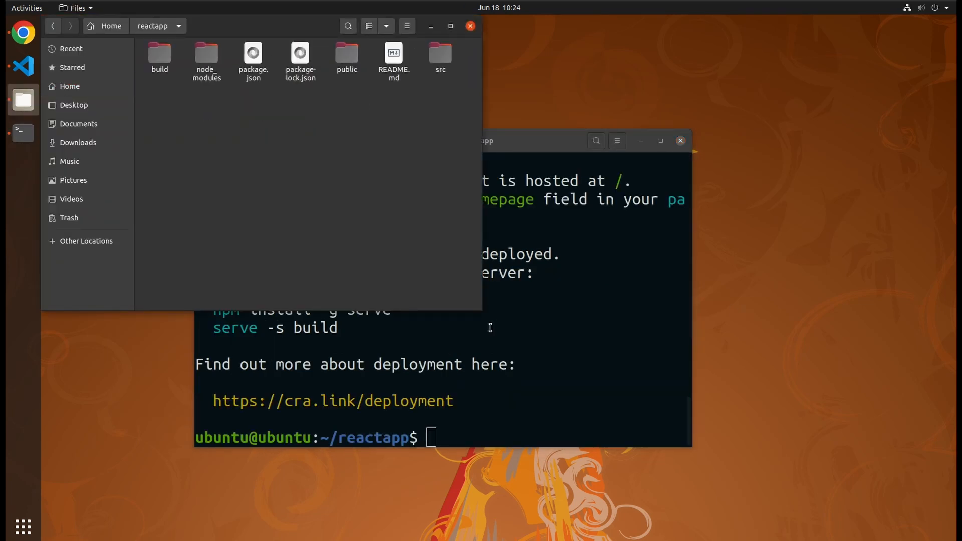
click(450, 25)
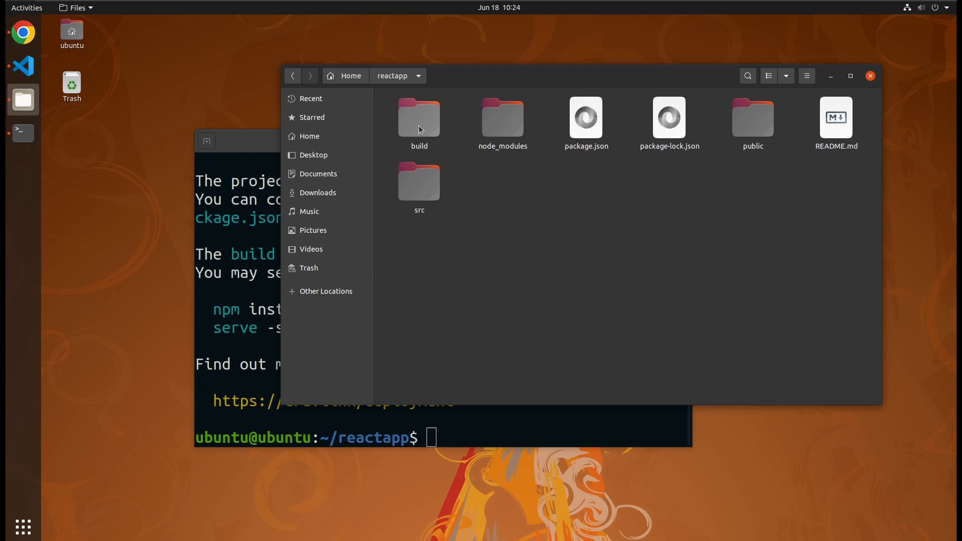
double_click(419, 122)
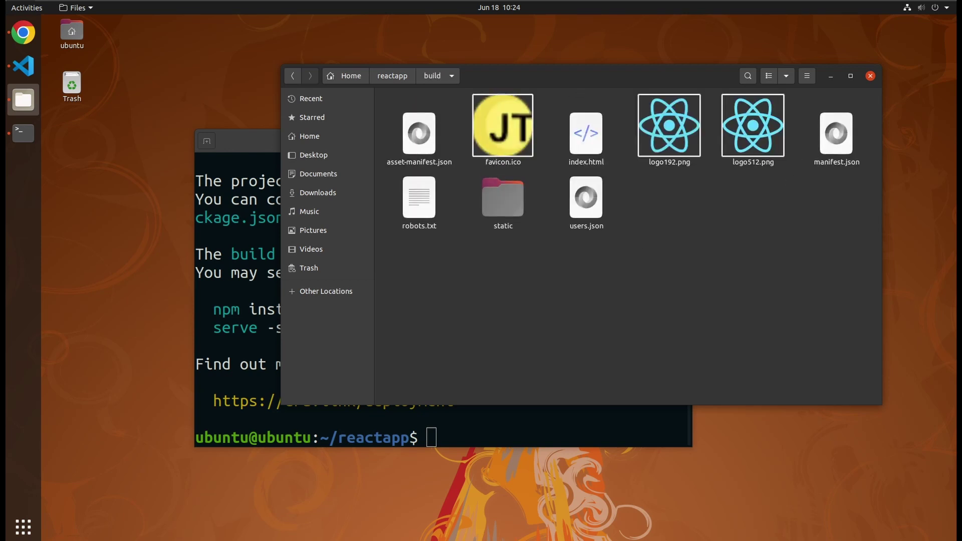
click(585, 130)
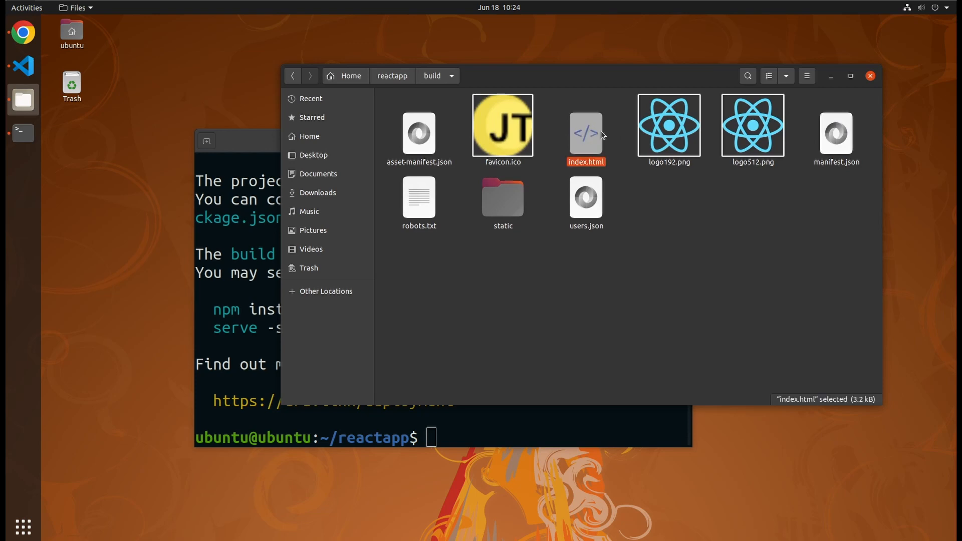
double_click(502, 195)
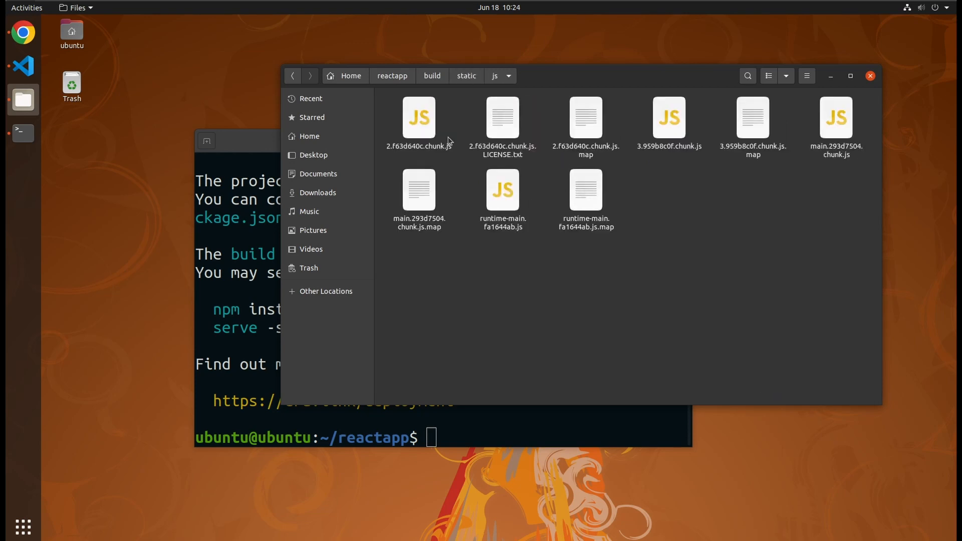
double_click(418, 123)
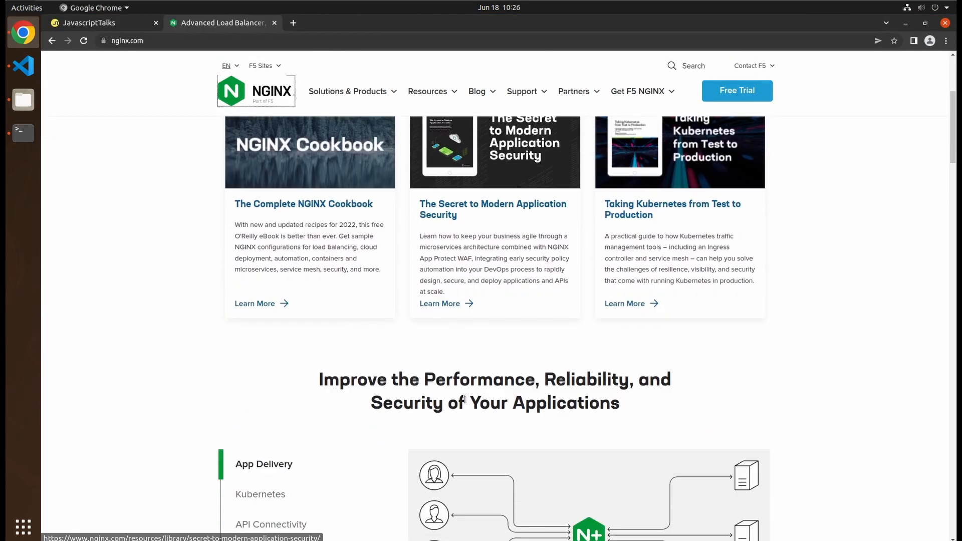
Skim nginx.com, then run sudo apt install nginx in Terminal
scroll(down, 3)
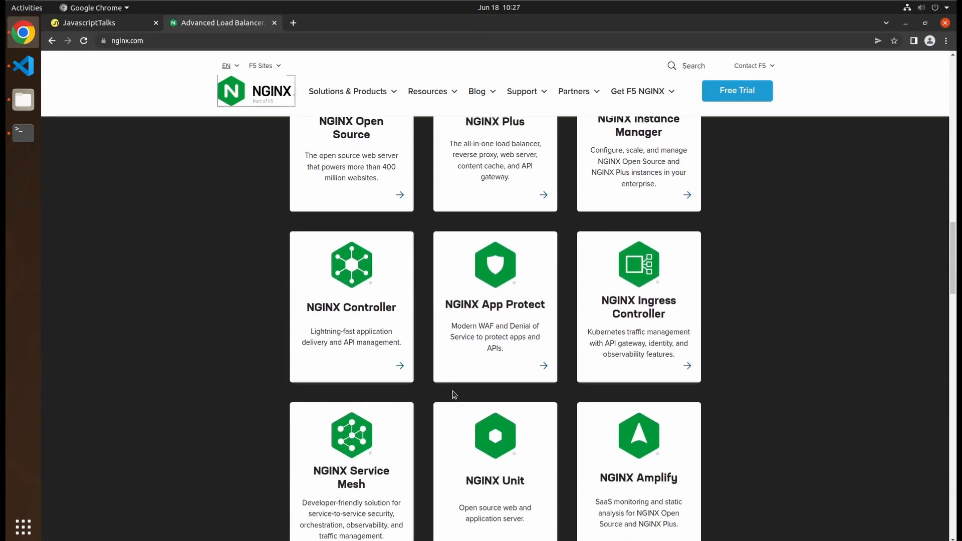
scroll(down, 3)
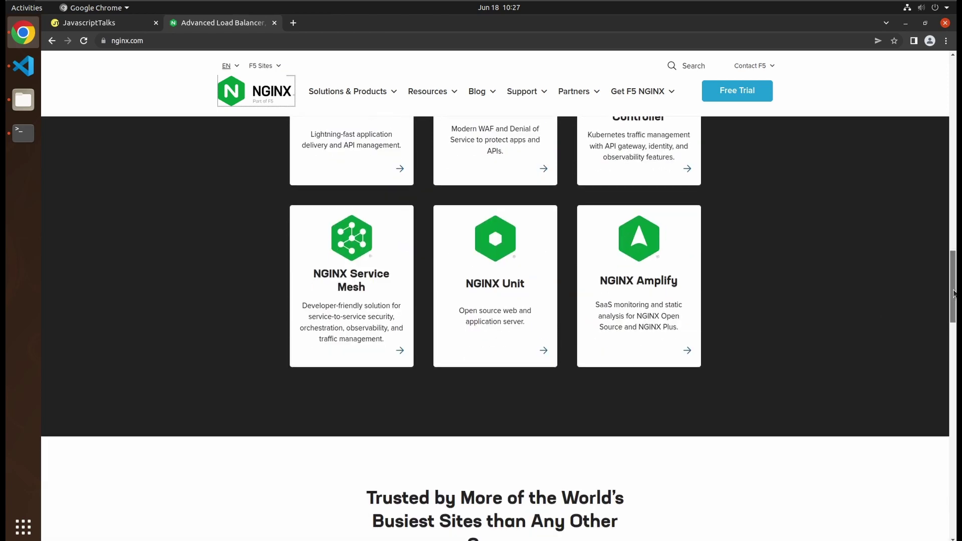
click(23, 134)
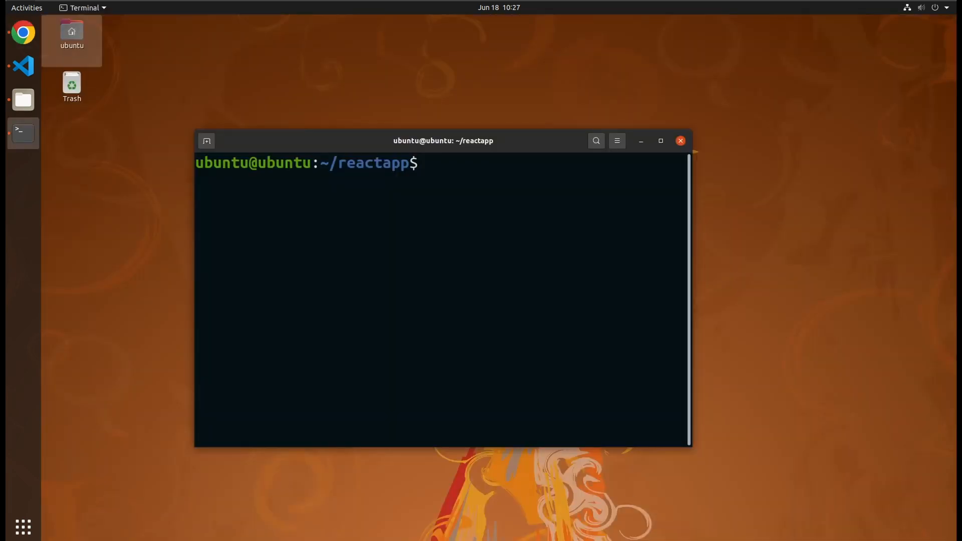
text(sudo ap)
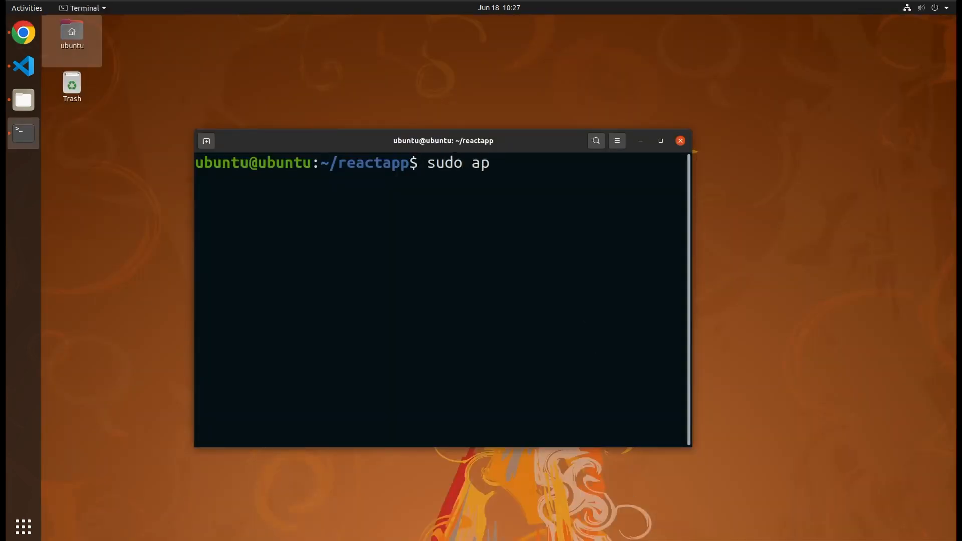
text(t install nginx)
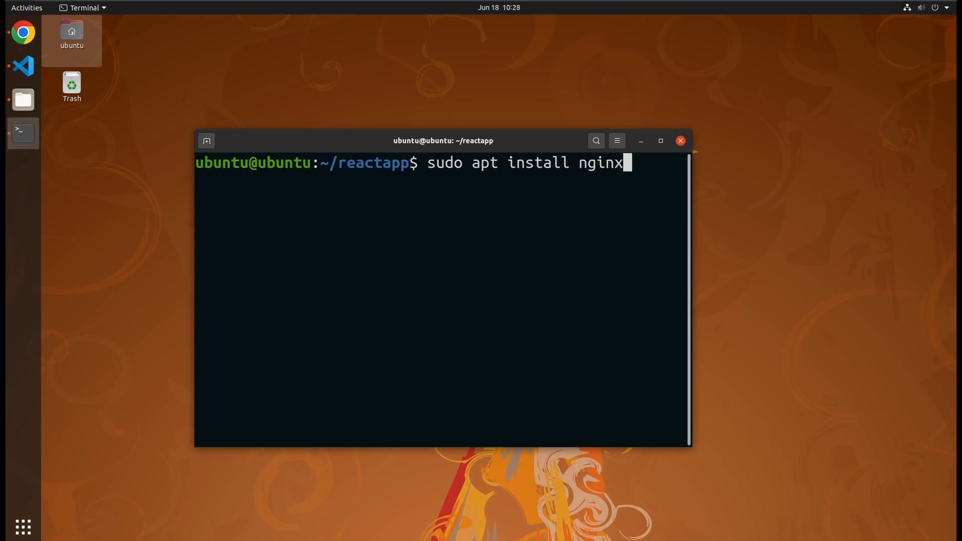
key(Return)
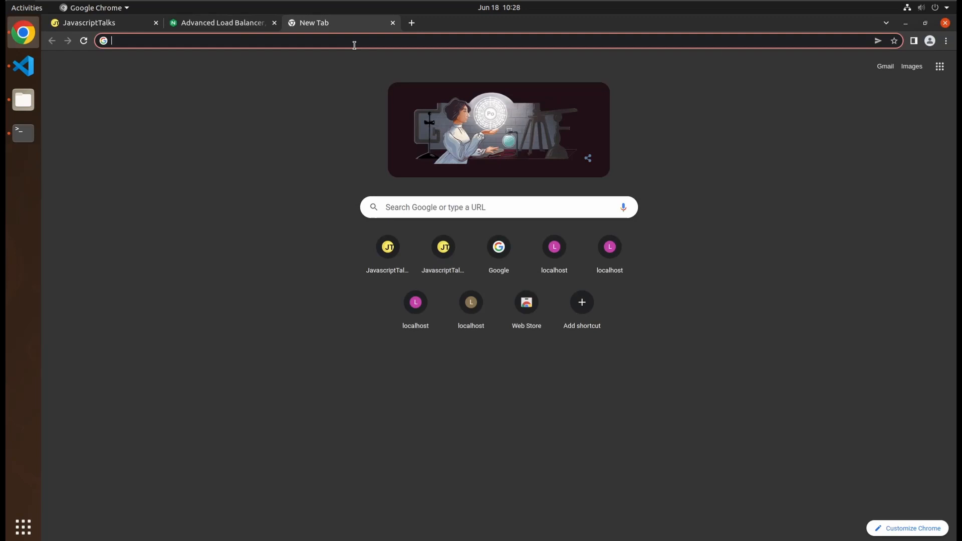
Load localhost to see the "Welcome to nginx!" page
text(localhost)
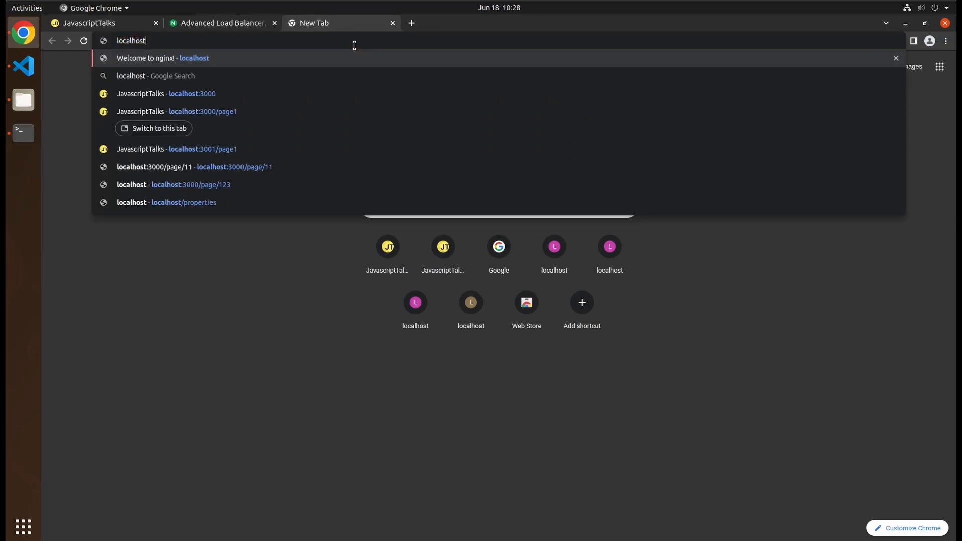
click(162, 59)
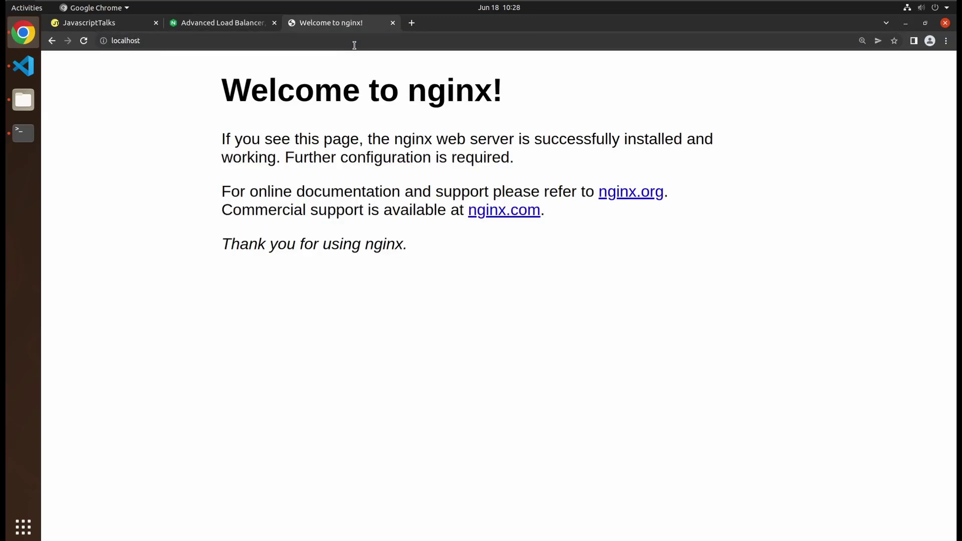
mouse_move(397, 363)
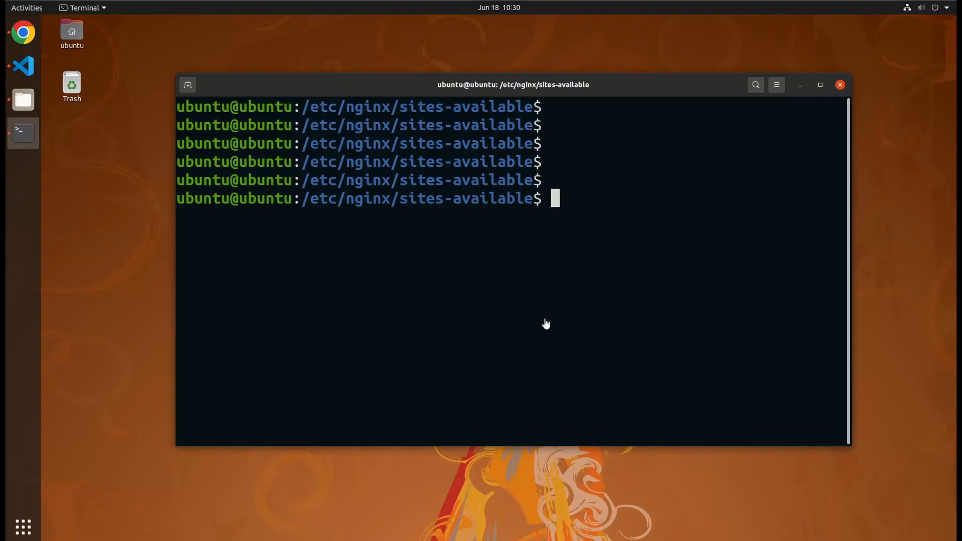
mouse_move(636, 215)
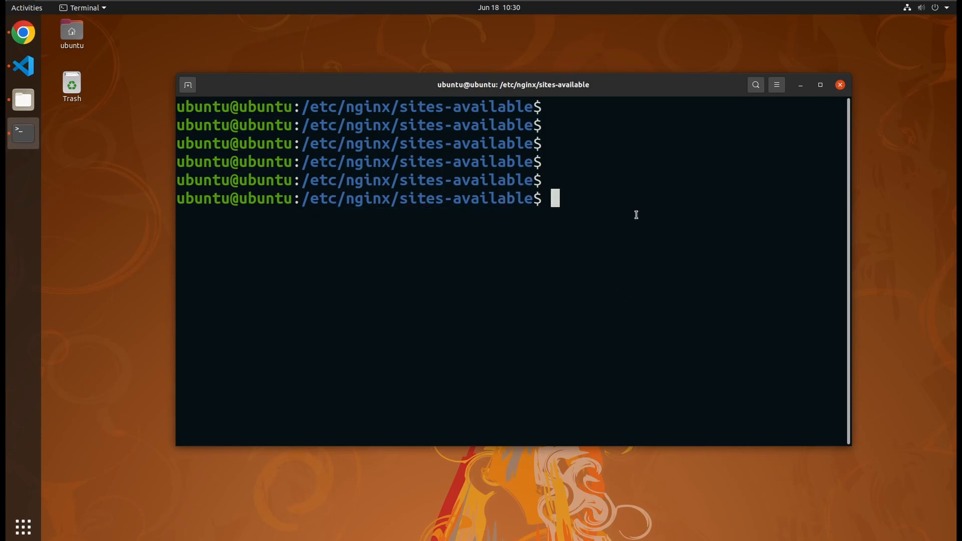
View the default site config in the editor, then return to Terminal toward sites-enabled
key(Return)
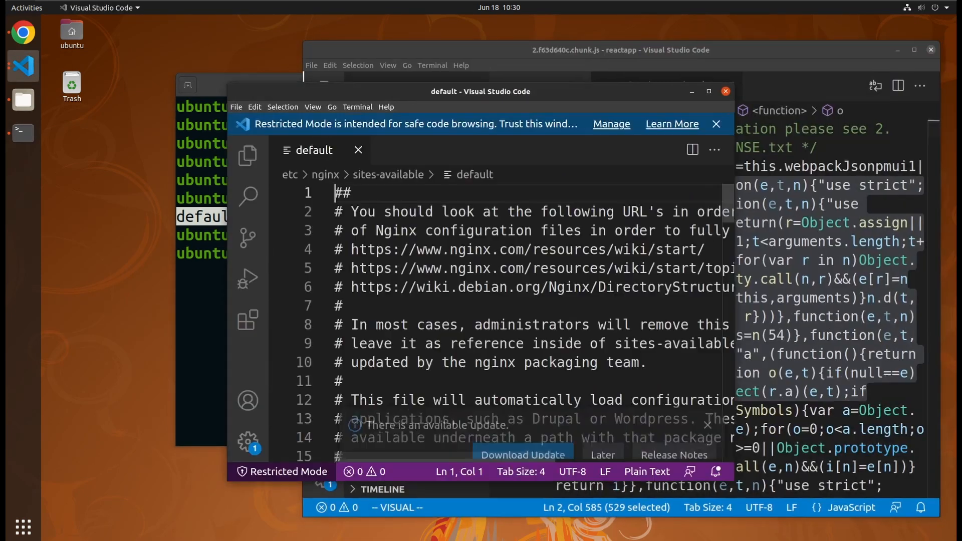
click(708, 91)
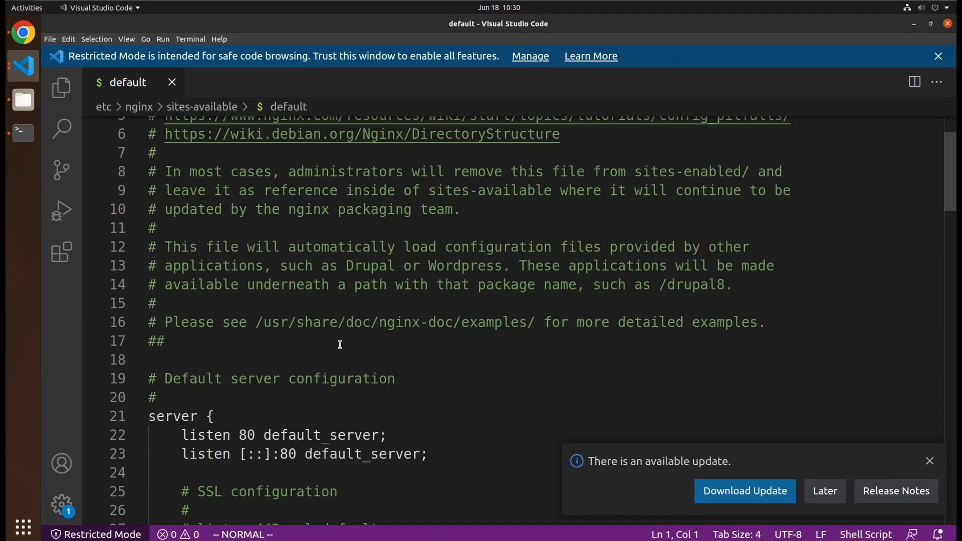
click(22, 134)
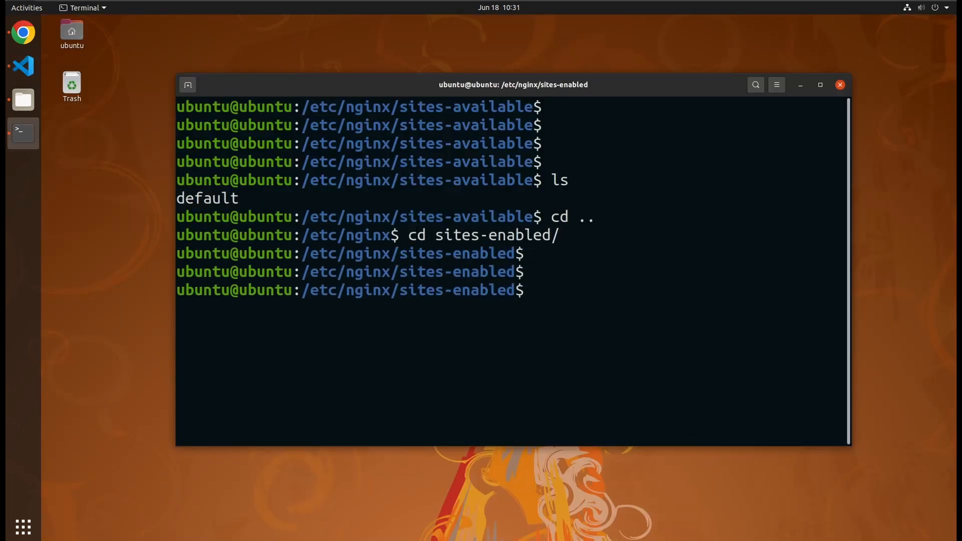
List sites-enabled to reveal default as a symlink into sites-available
key(Return)
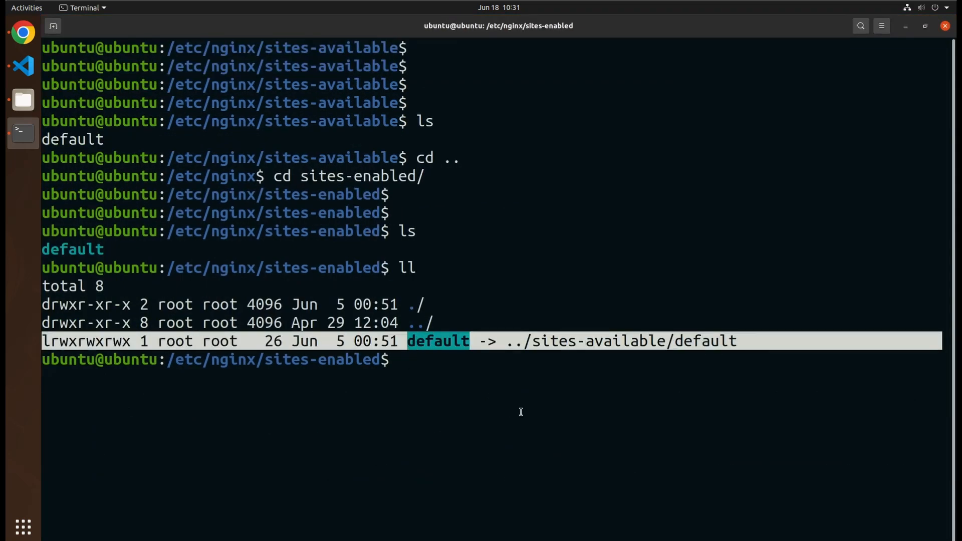
click(494, 361)
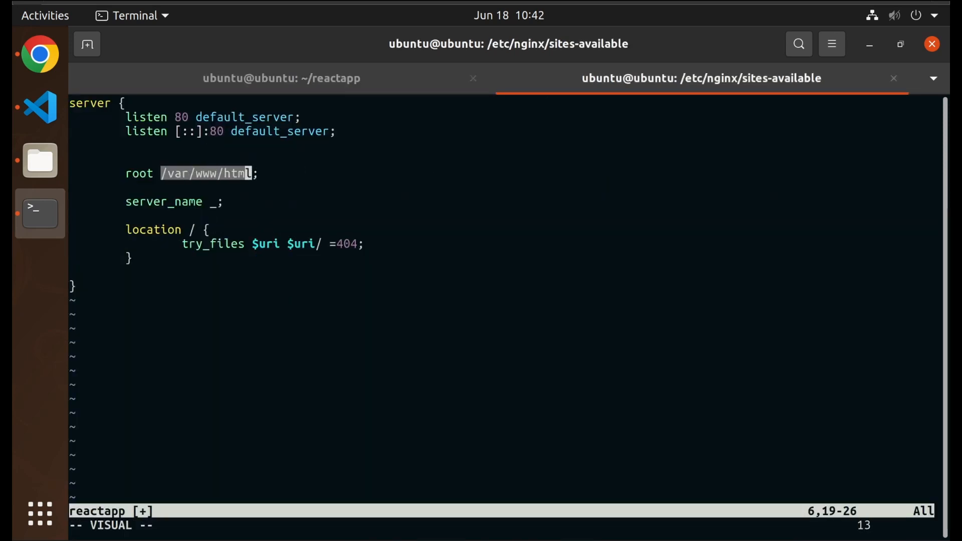
Delete the /var/www/html root path so the build path can replace it
key(d)
text(l)
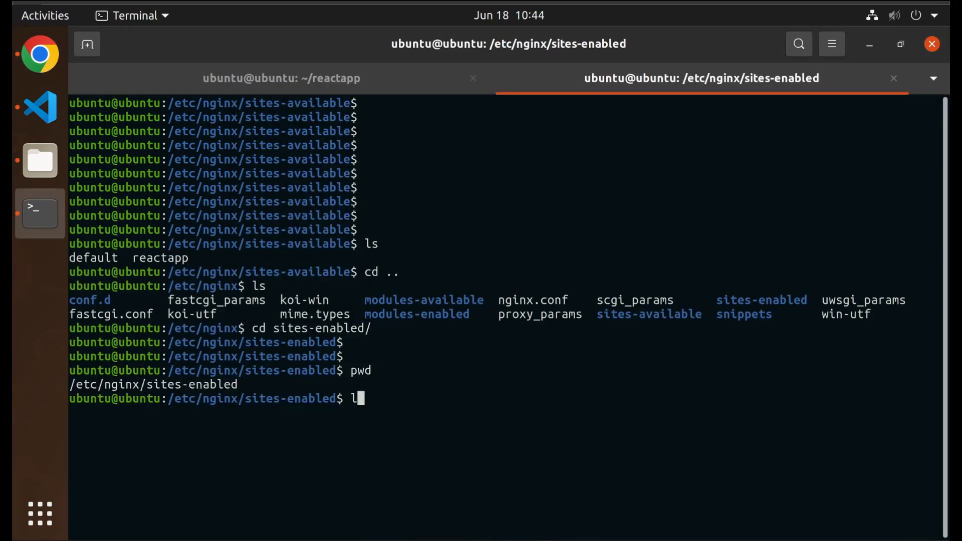
Remove the default link and symlink ../sites-available/reactapp into sites-enabled
key(Return)
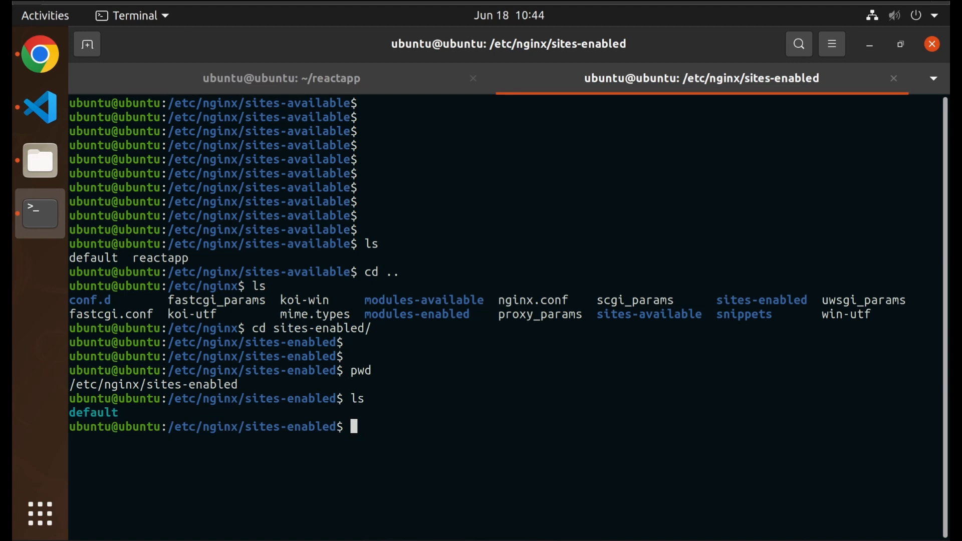
text(rm default)
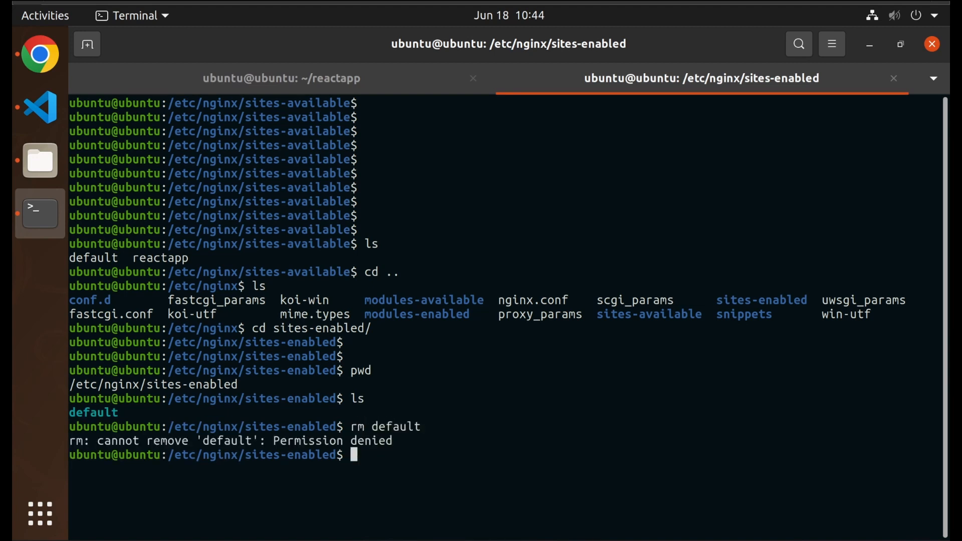
text(sudo ln -s ../sites-available/)
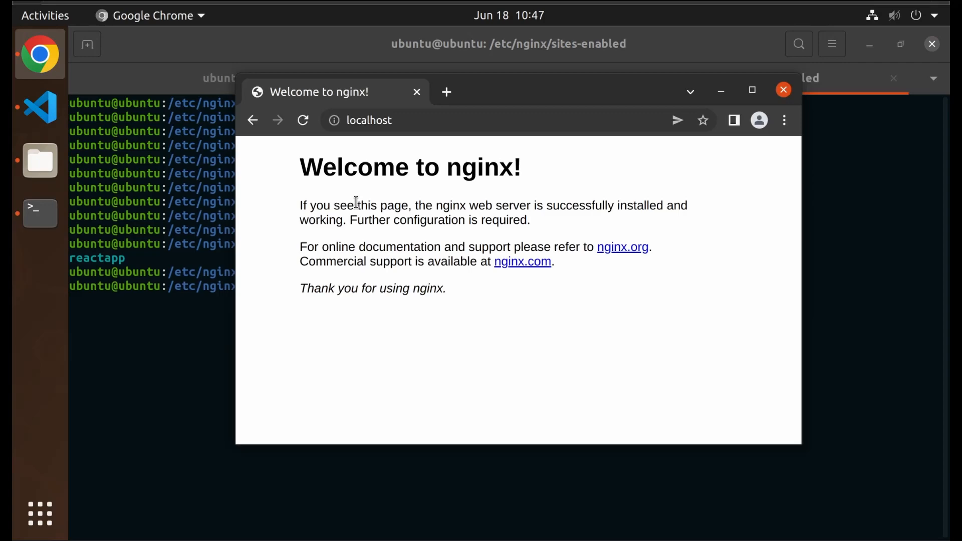
Reload localhost to get the React app and follow the 'Go to page 1' link
click(302, 119)
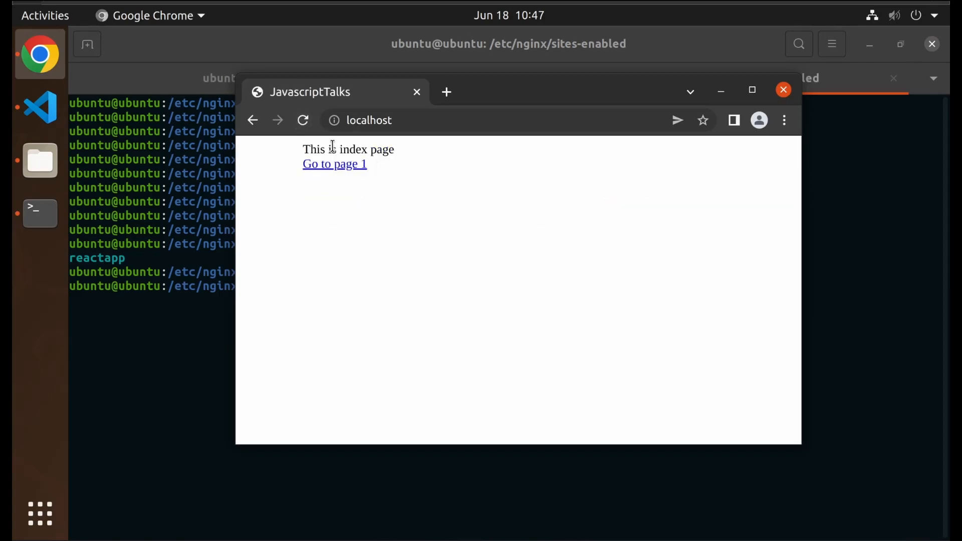
click(334, 163)
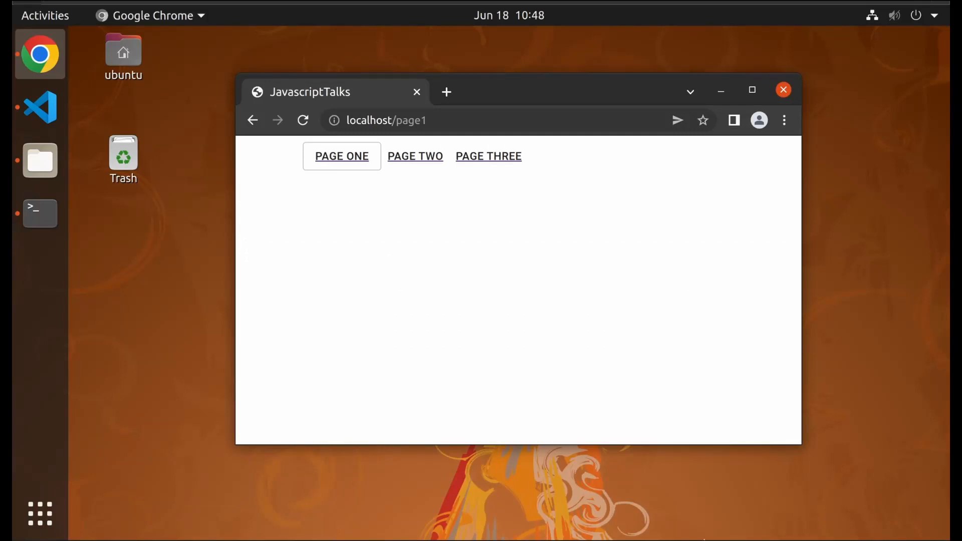
mouse_move(373, 157)
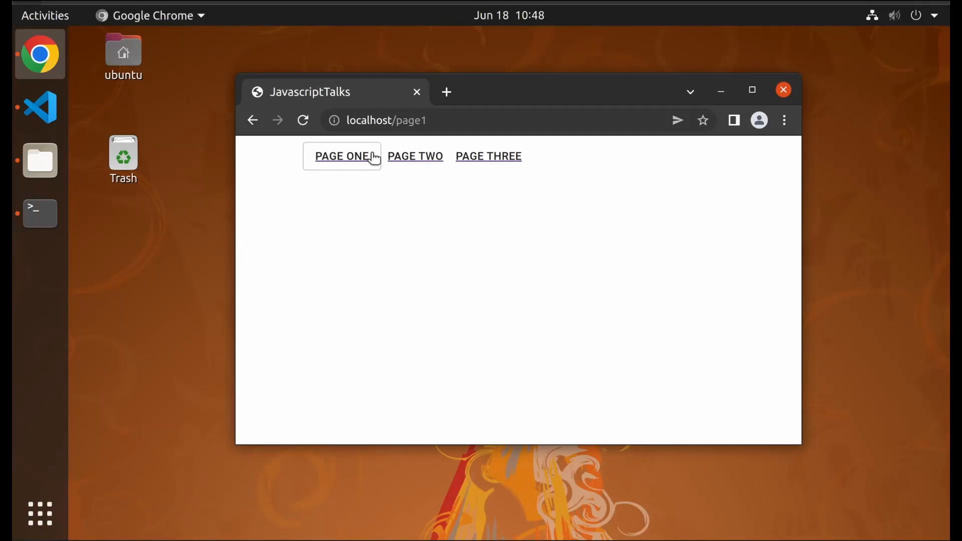
Navigate PAGE TWO and PAGE ONE in-app, then reload /page1 directly to see nginx 404 Not Found
click(407, 157)
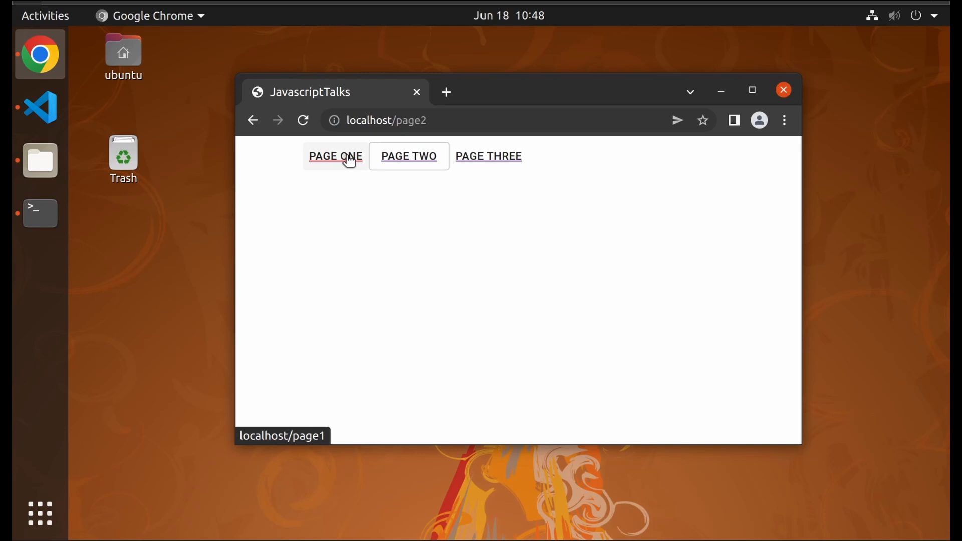
click(482, 156)
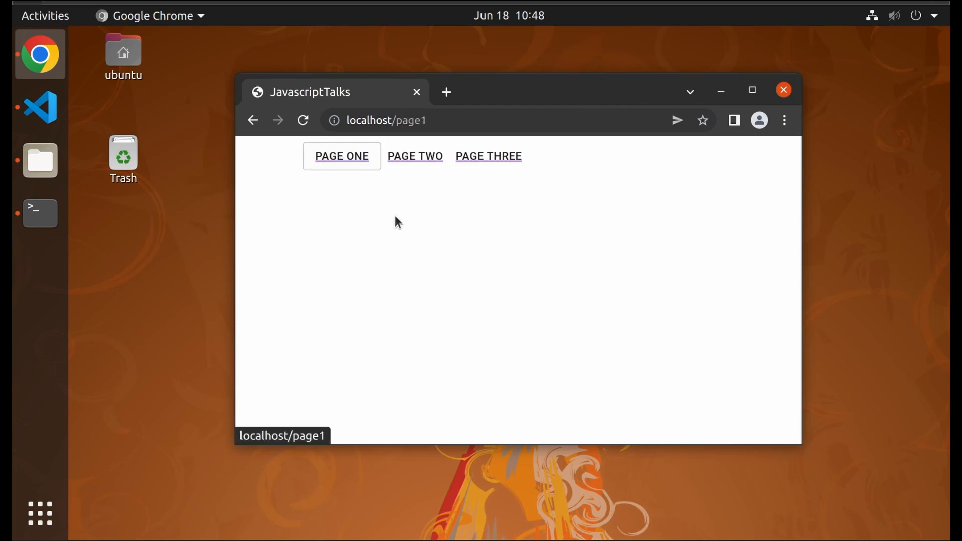
mouse_move(415, 156)
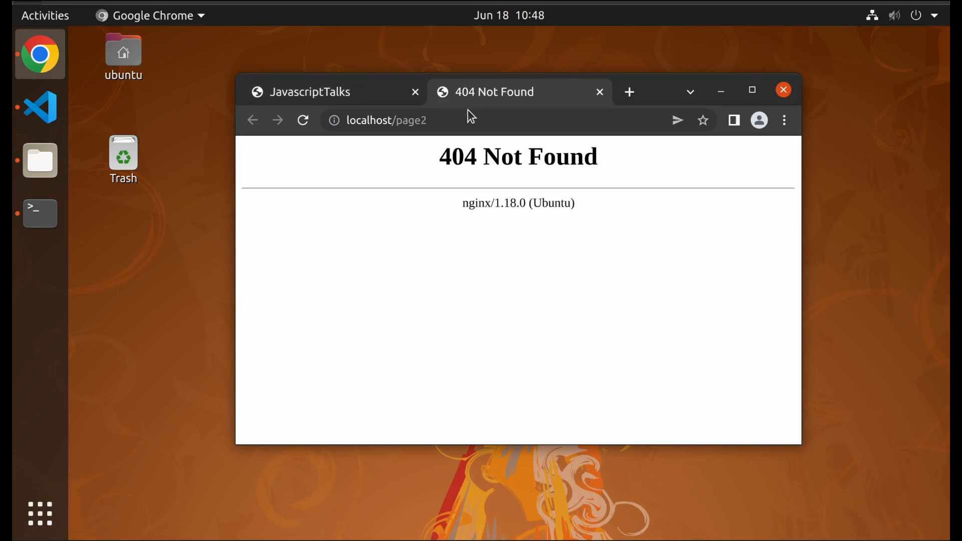
click(386, 119)
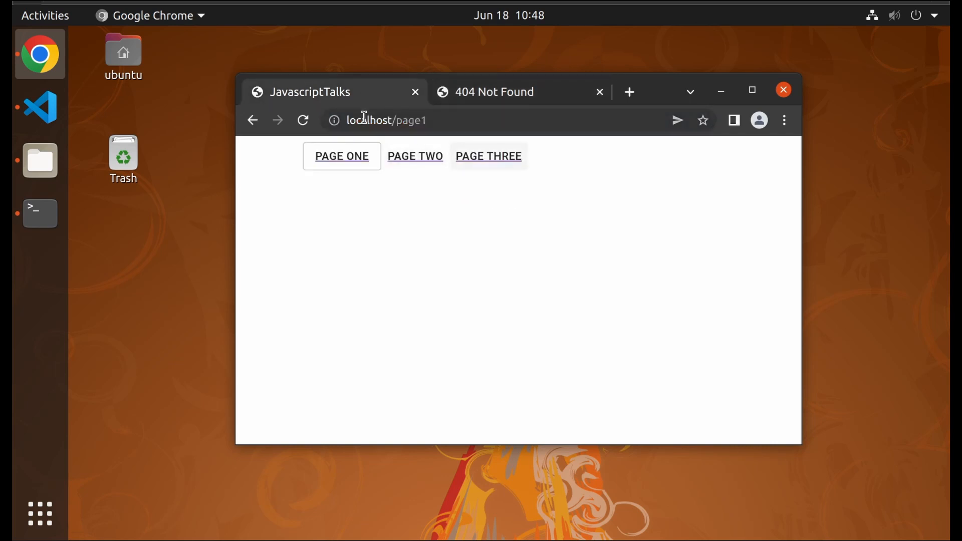
click(303, 120)
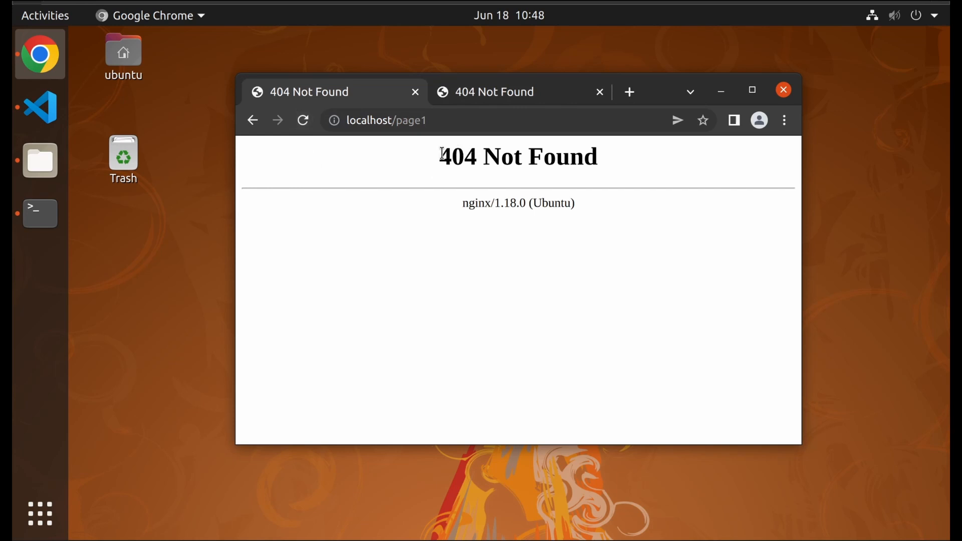
double_click(517, 157)
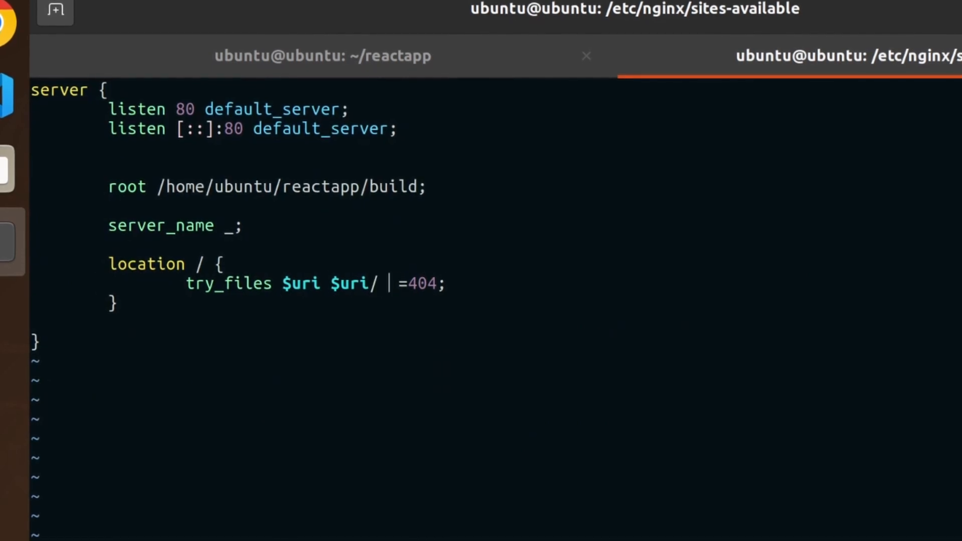
Insert /index.html before =404 in the reactapp try_files directive
text(index.html)
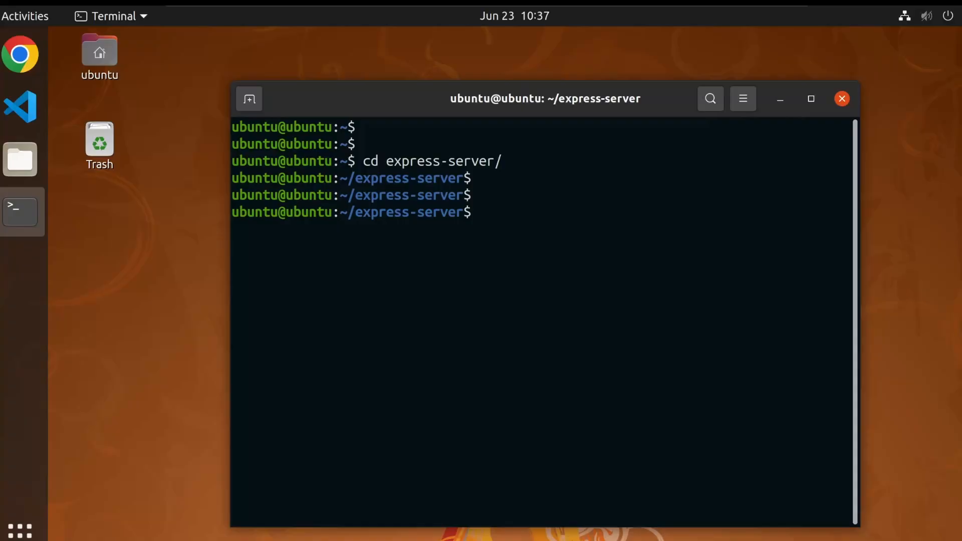
Run node dist/index.js in ~/express-server to start the Express server
text(node)
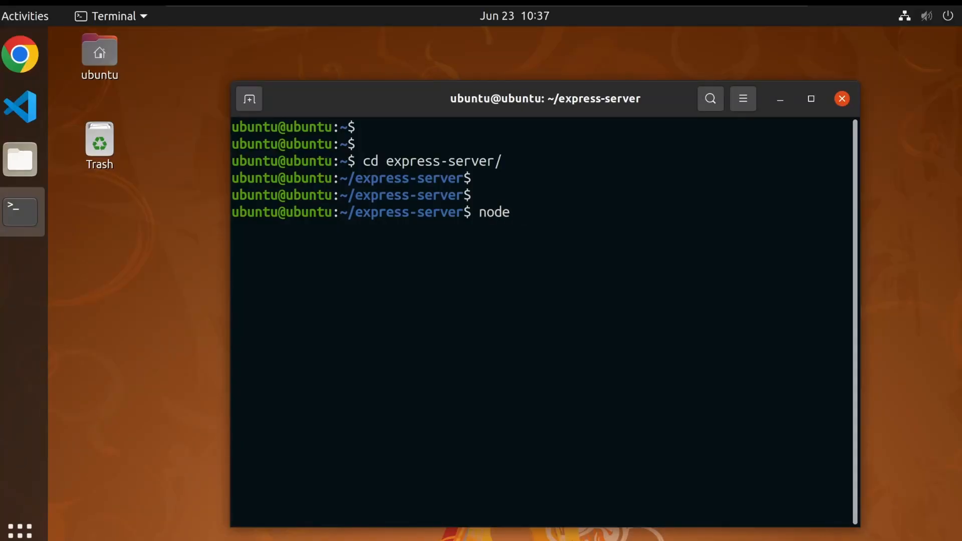
text(dist/index.js)
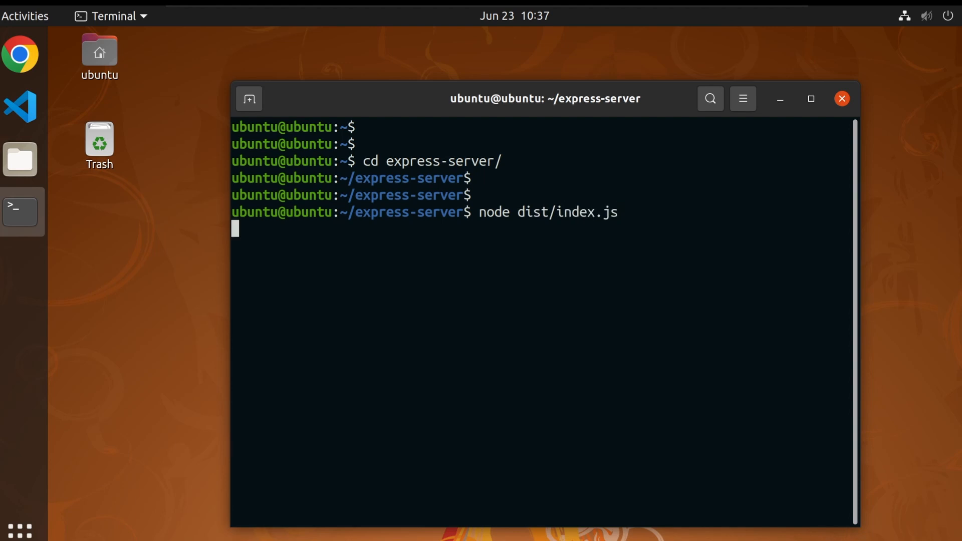
key(Return)
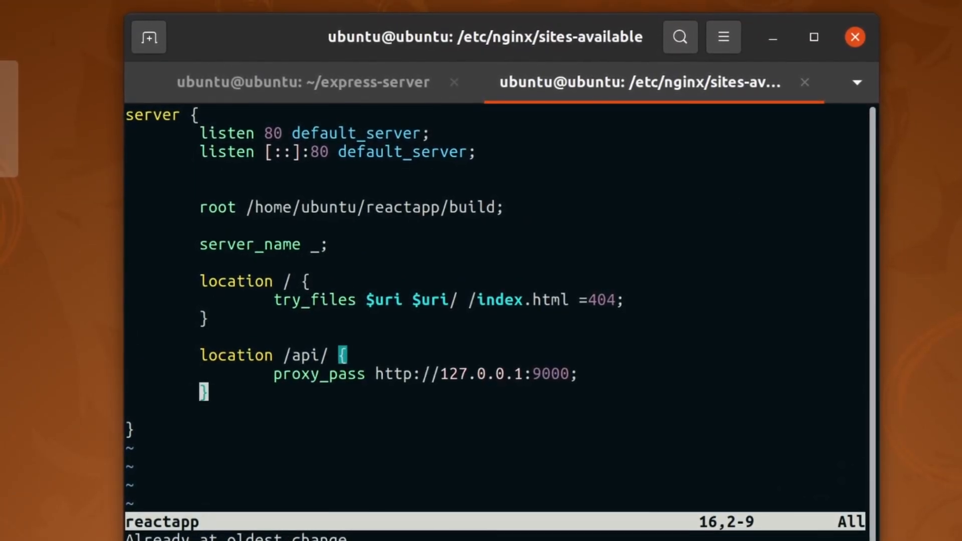
mouse_move(706, 252)
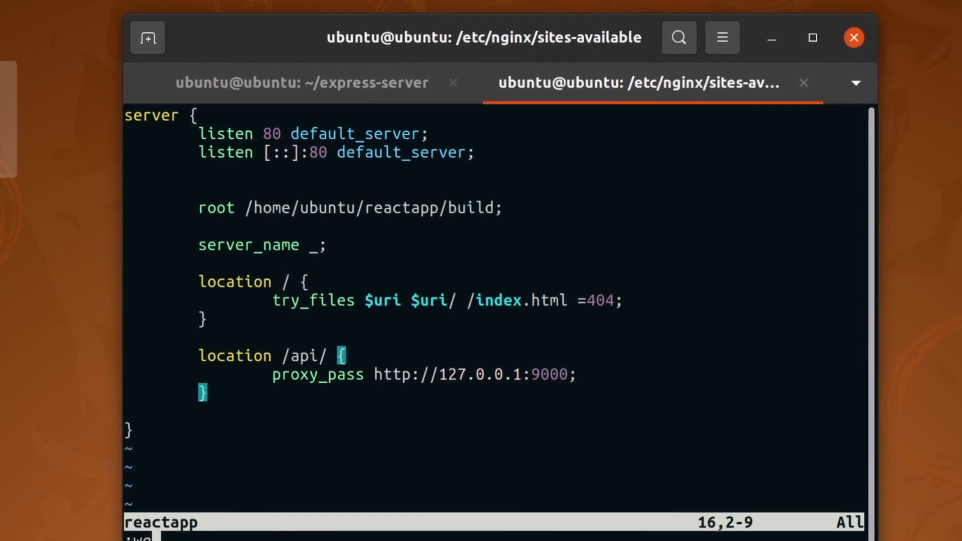
Save the reactapp config with :wq, returning to /etc/nginx/sites-available
text(:wq)
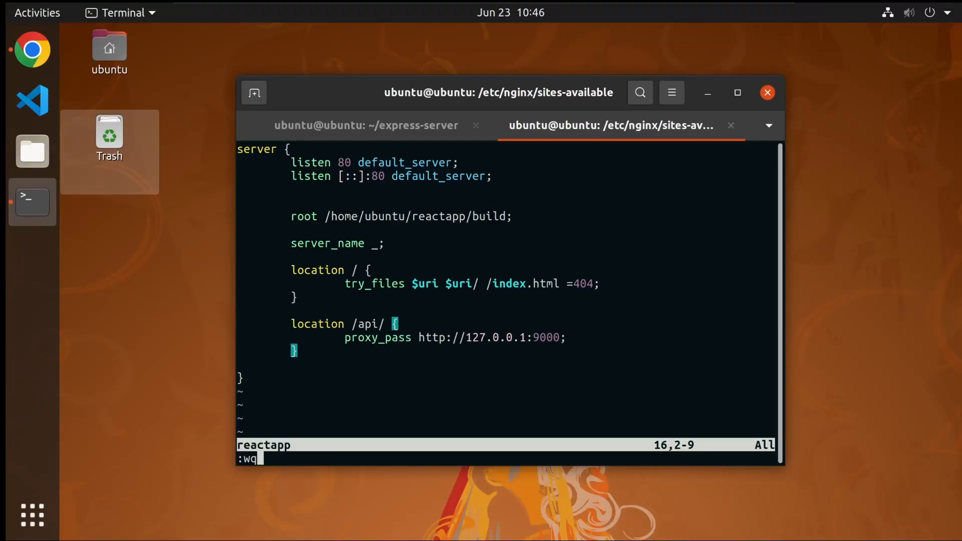
key(Return)
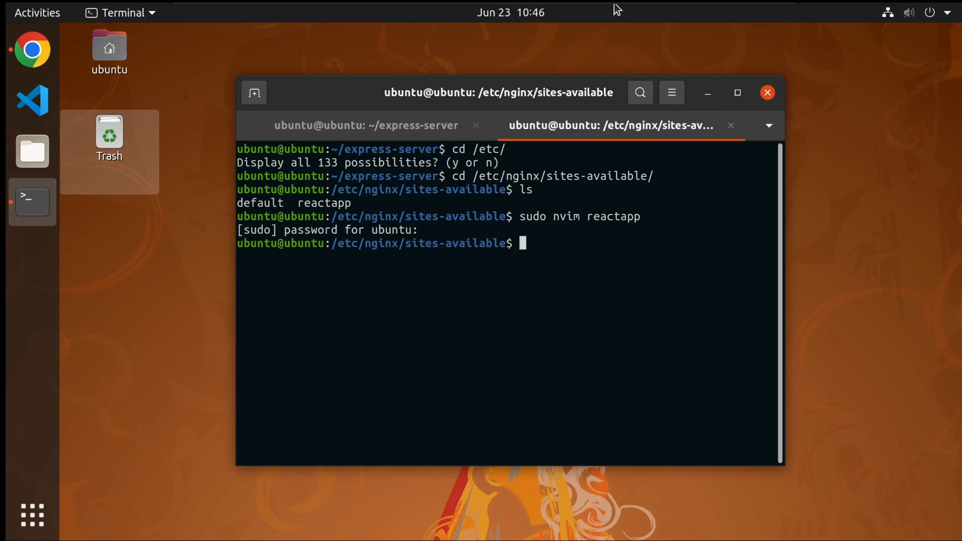